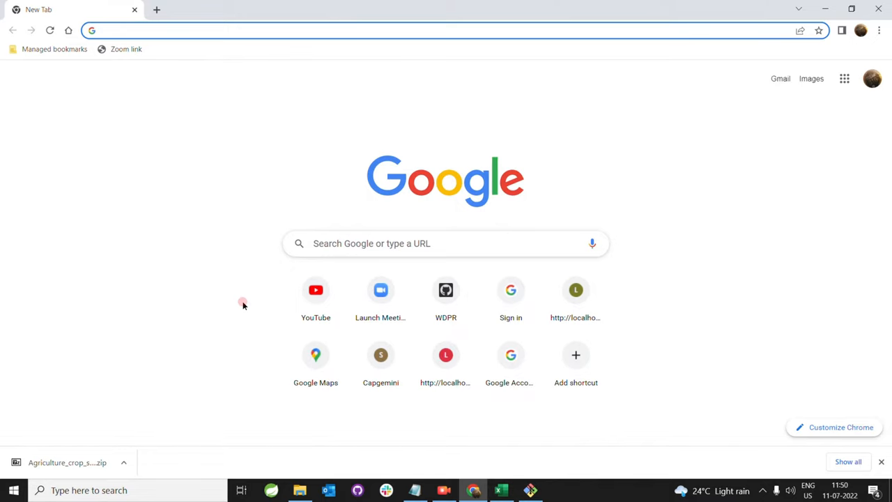
Navigate the browser to GitHub via the address bar, landing on the signed-in dashboard.
left_click(279, 30)
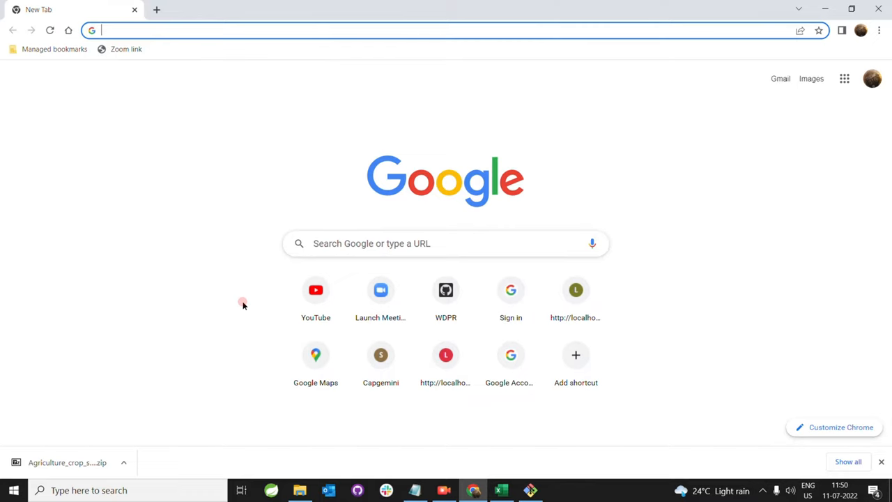
mouse_move(216, 253)
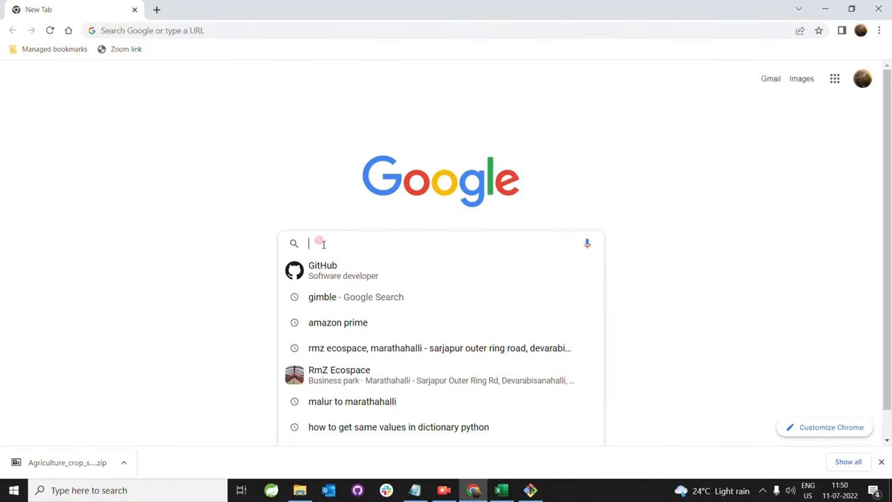
type("github")
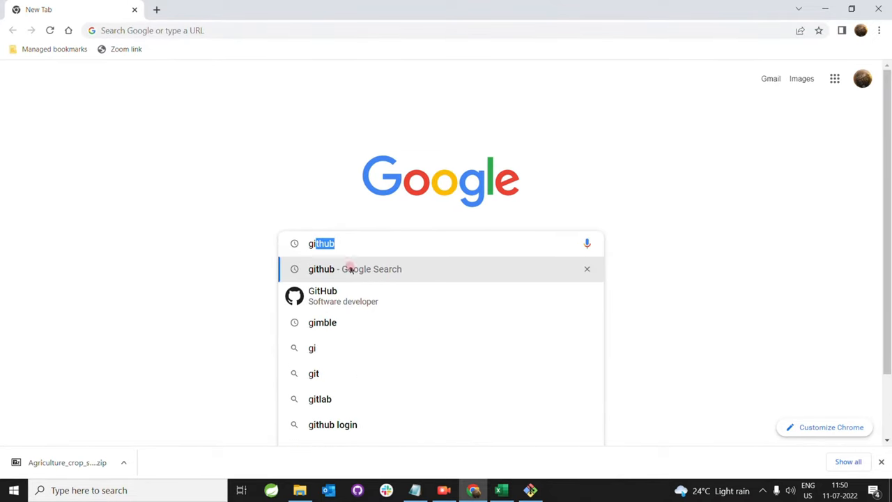
left_click(354, 268)
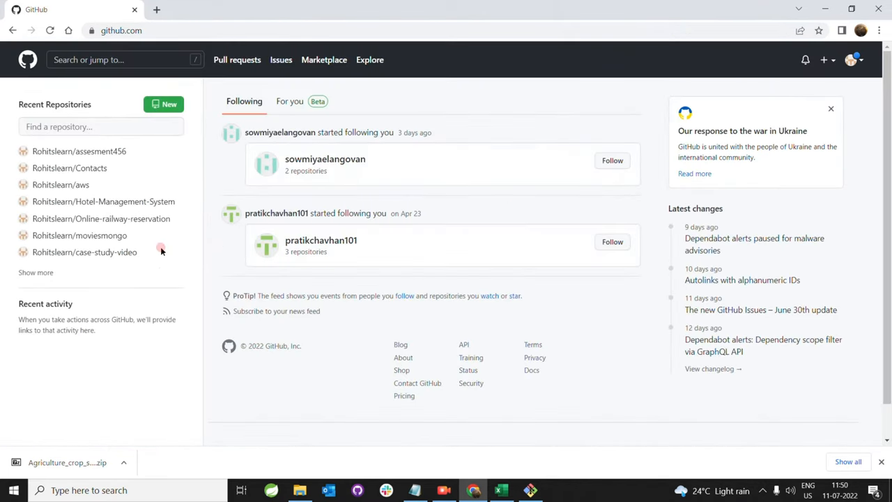
mouse_move(189, 170)
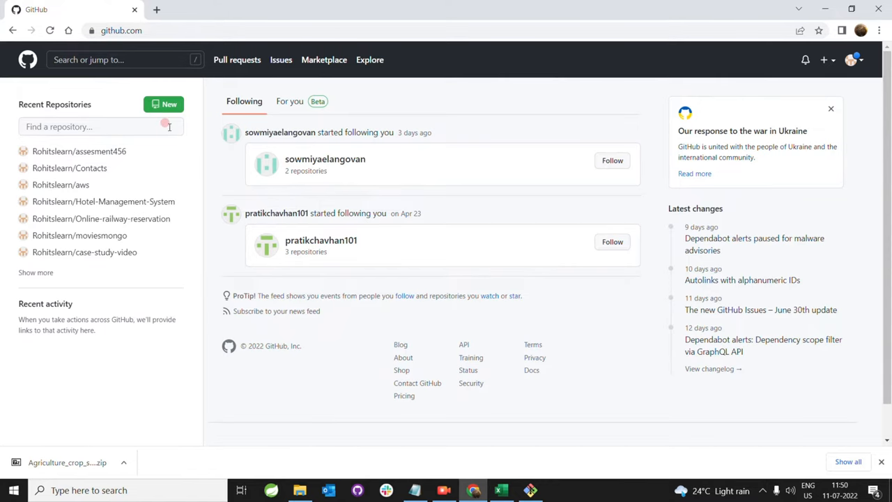
mouse_move(165, 103)
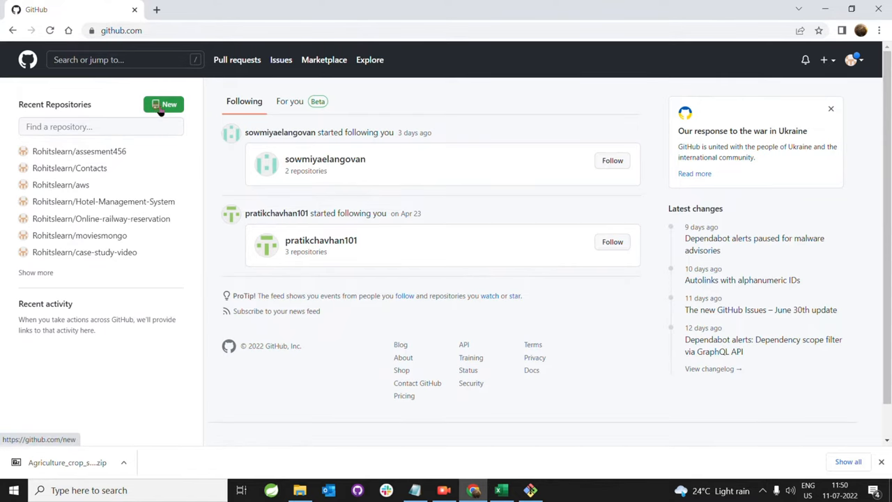
Create a new public repository named Agriculture_System with no README, gitignore or license.
left_click(164, 103)
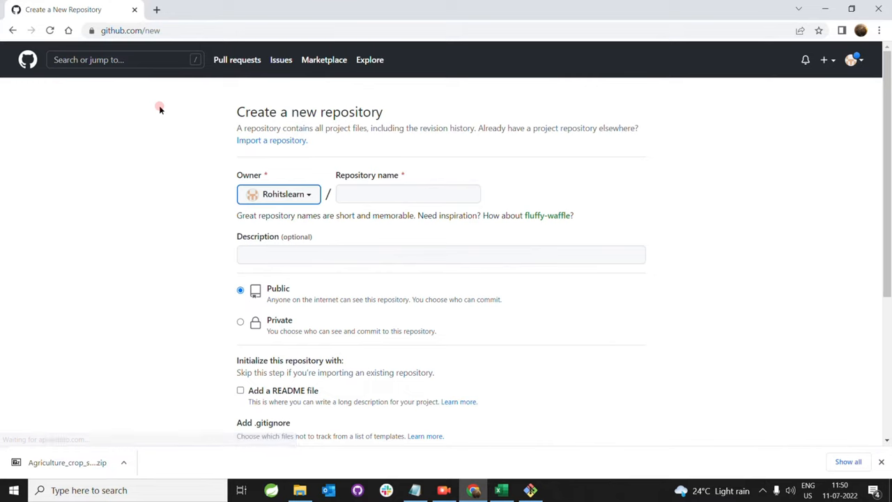
left_click(407, 194)
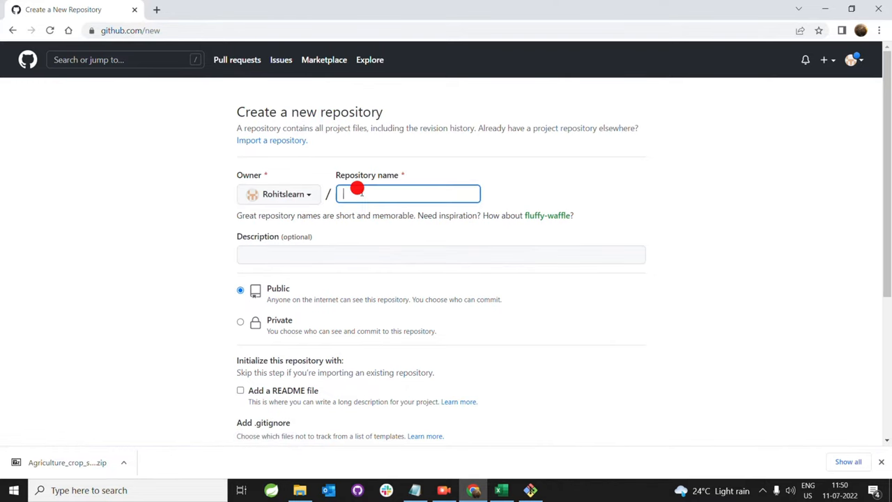
type("Agriculture_Sys")
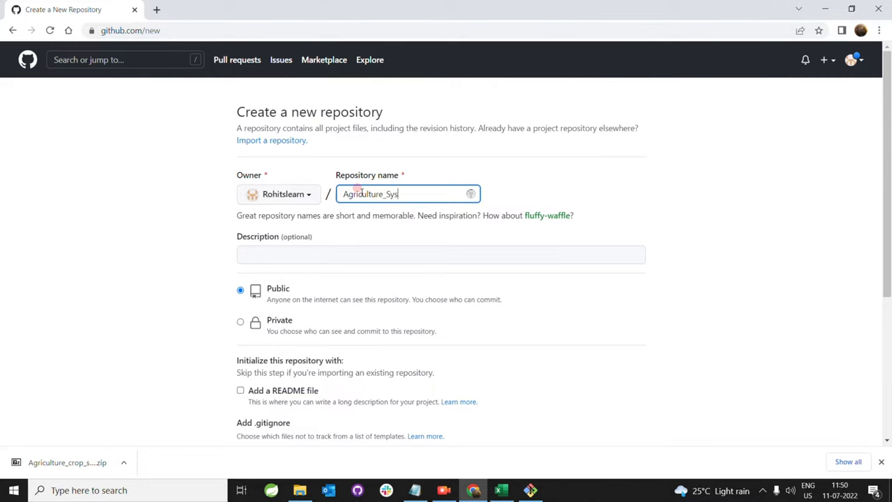
type("tem")
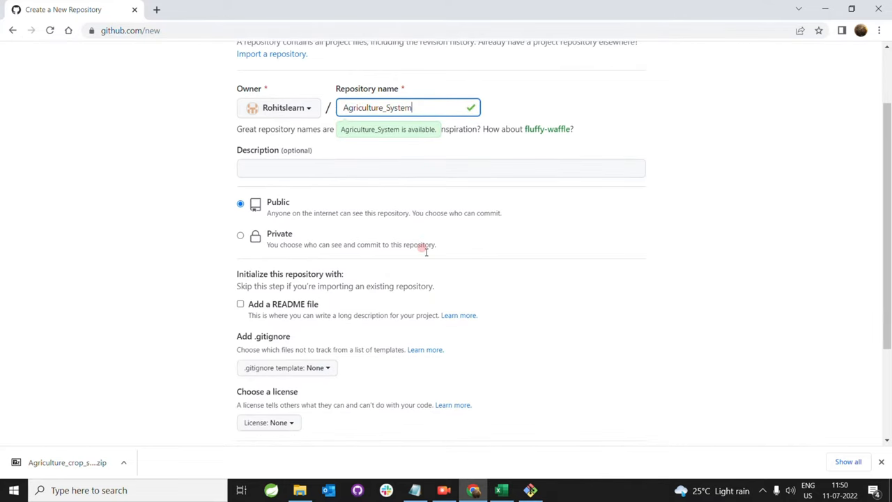
scroll("down", 3)
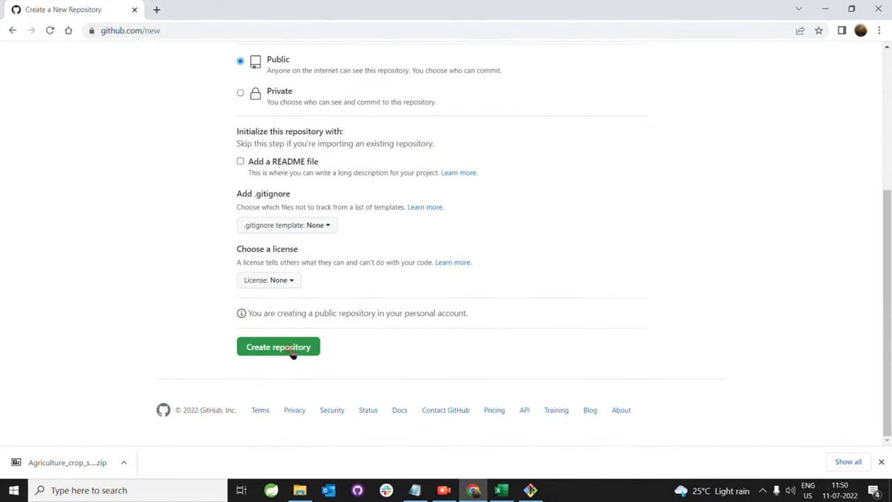
left_click(279, 346)
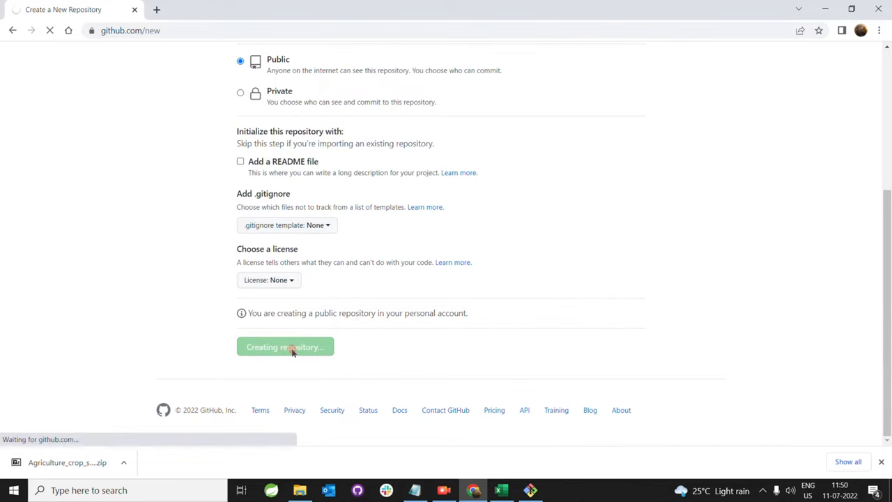
Select the git remote add origin line from the repository's Quick setup instructions.
left_click(284, 345)
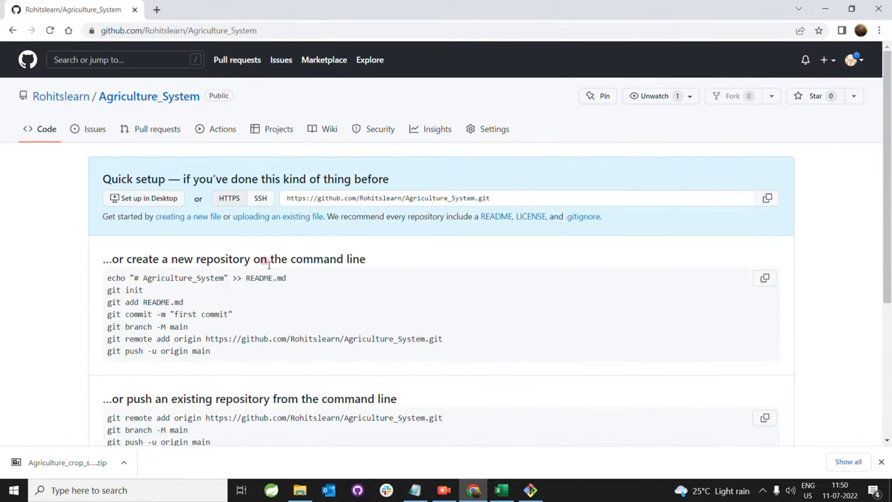
scroll("down", 3)
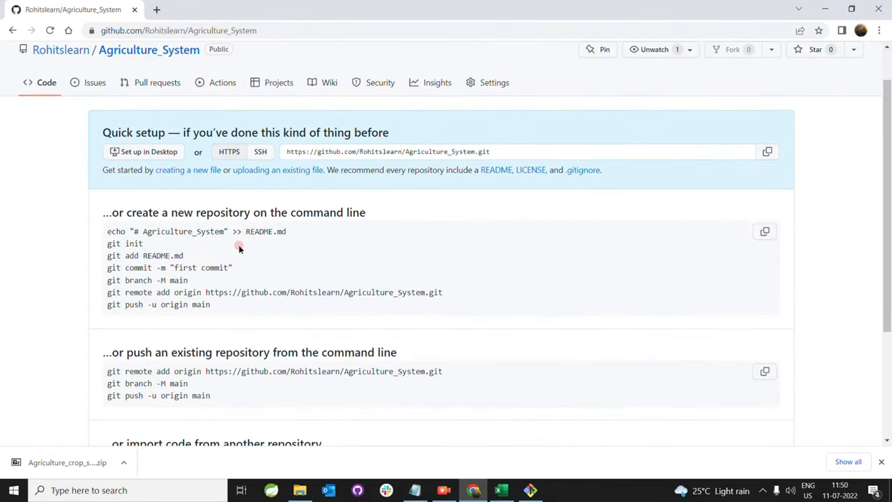
scroll("down", 3)
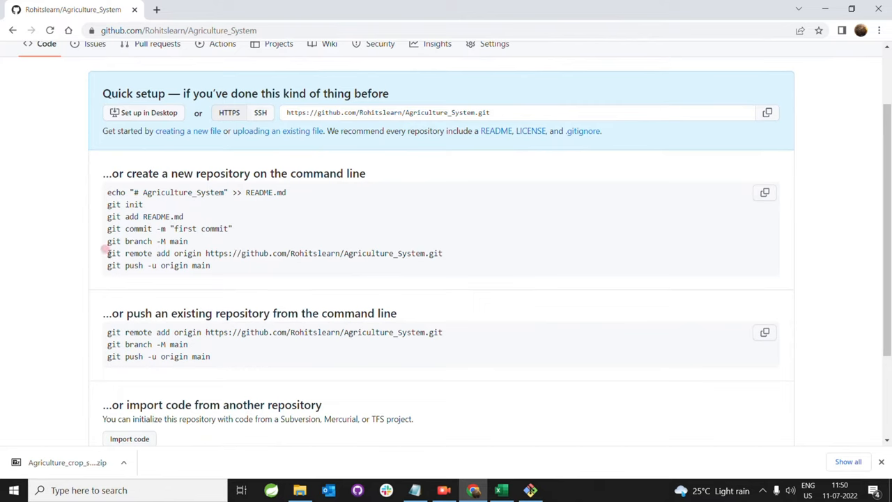
double_click(115, 253)
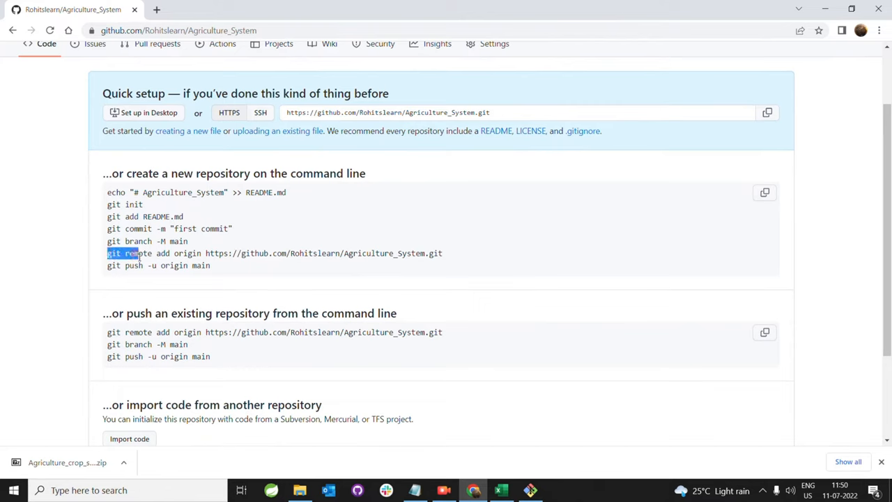
left_click_drag(137, 254, 328, 253)
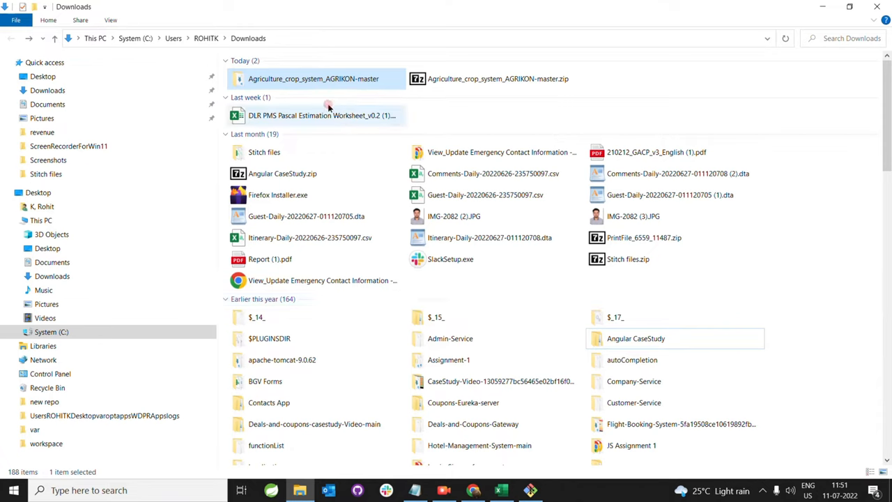
Launch Git Bash Here from the Agriculture_crop_system folder's context menu in Downloads.
right_click(314, 78)
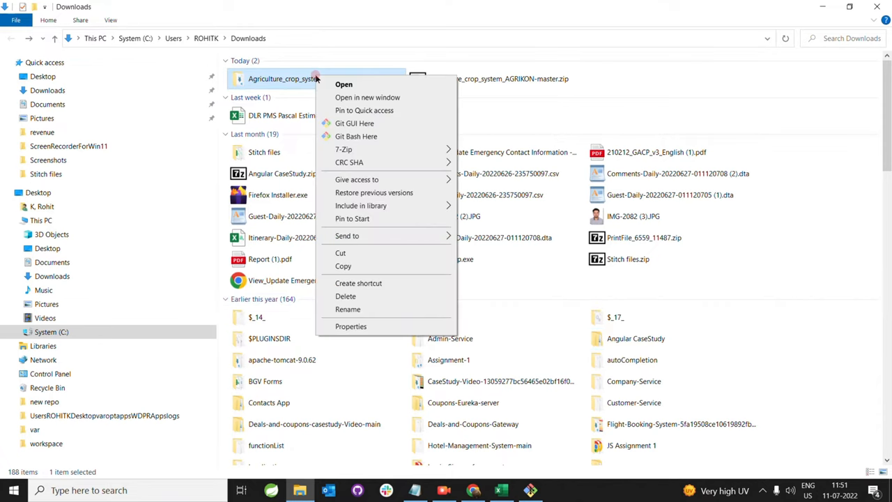
mouse_move(356, 137)
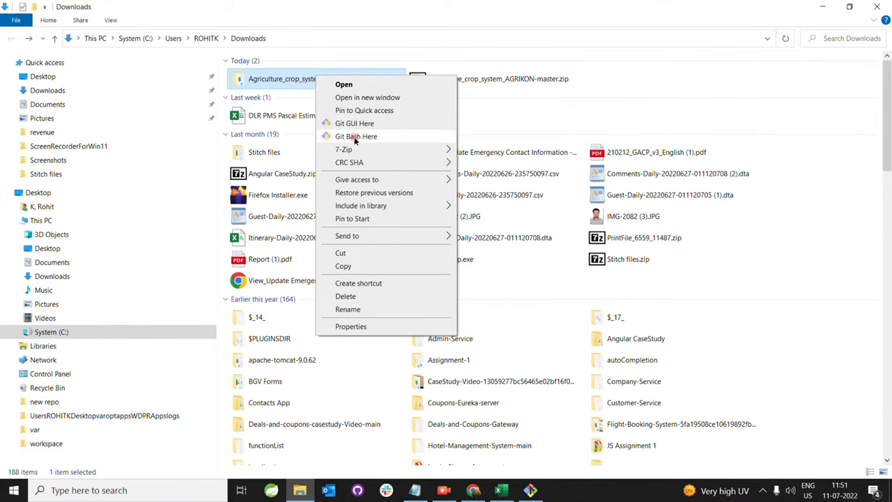
left_click(355, 136)
type("git")
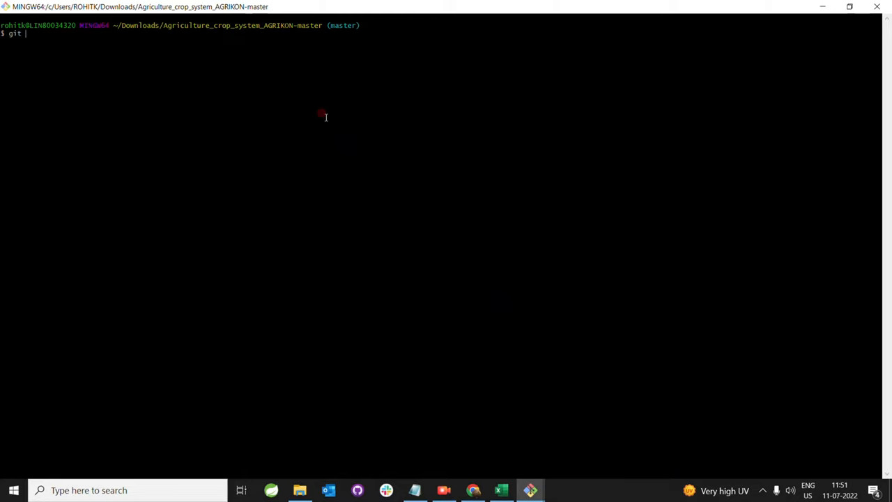
Run git init then git status, listing the untracked project files.
type("init")
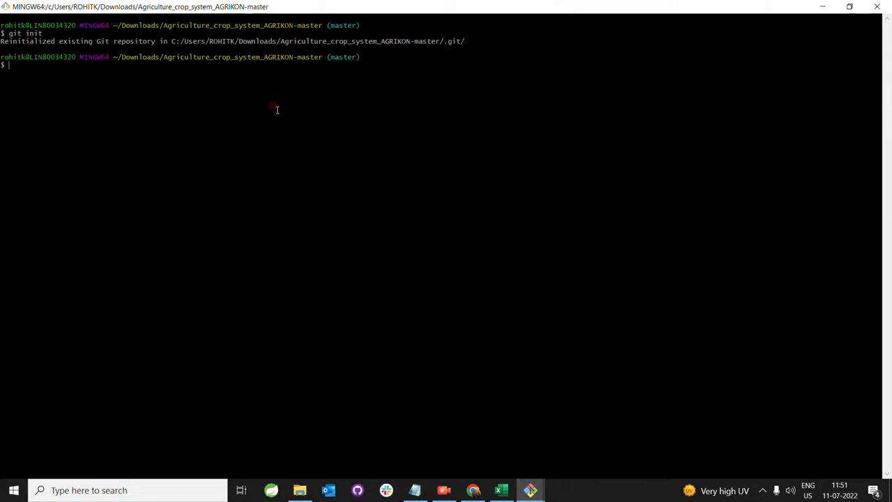
type("g")
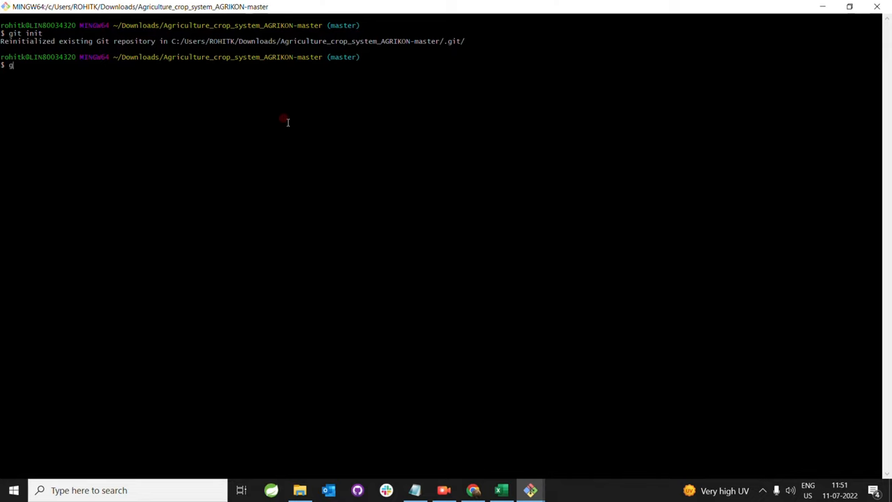
type("it s")
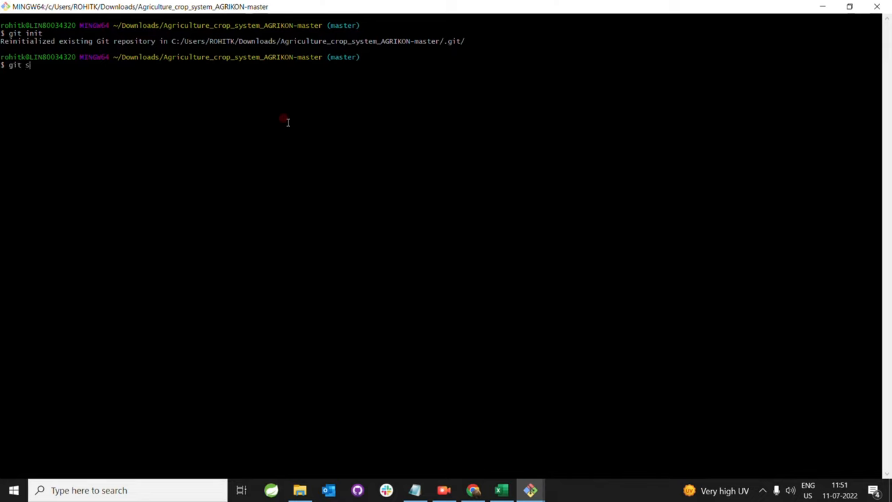
type("tatus")
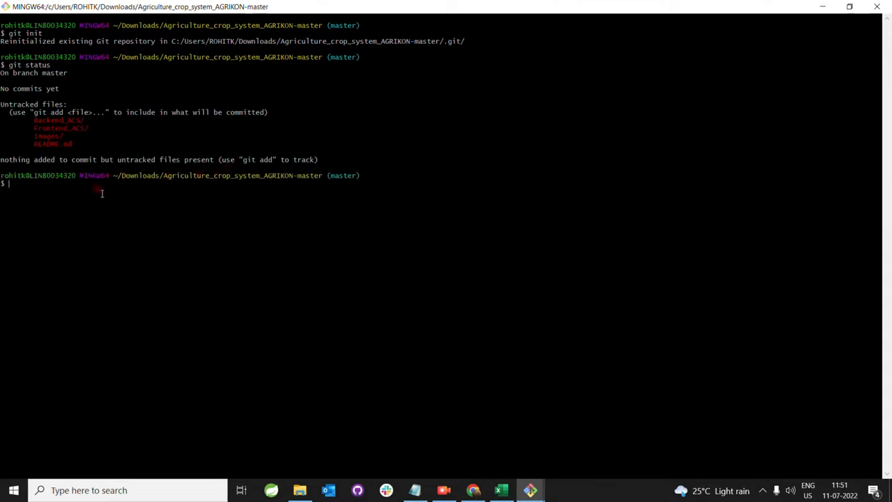
mouse_move(134, 180)
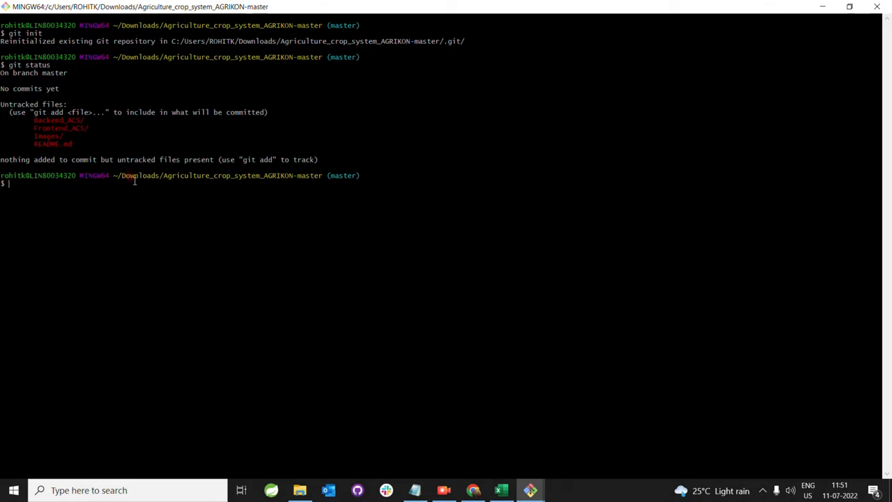
mouse_move(268, 184)
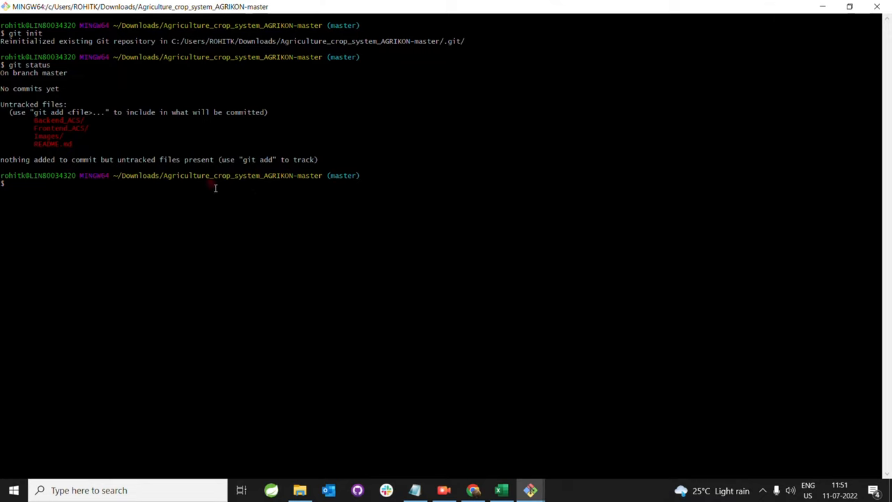
mouse_move(137, 173)
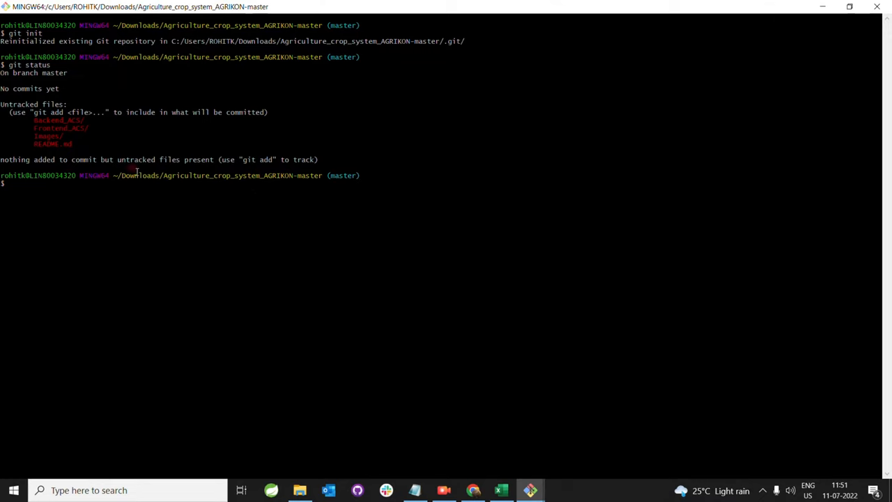
mouse_move(145, 189)
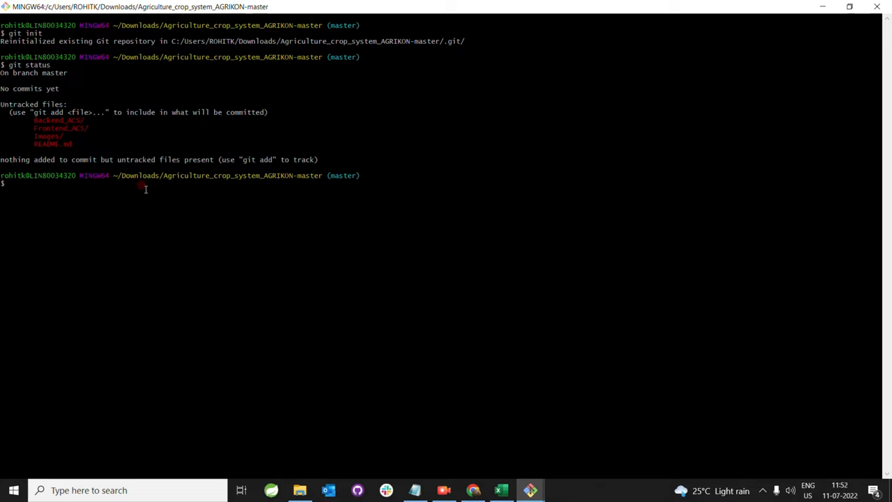
Stage everything with git add -A, then run git status to list the staged new files.
type("git")
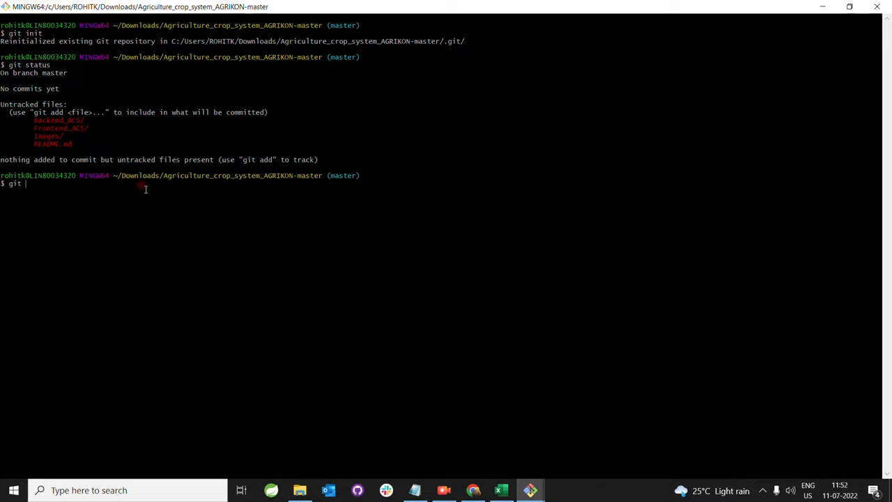
type("add")
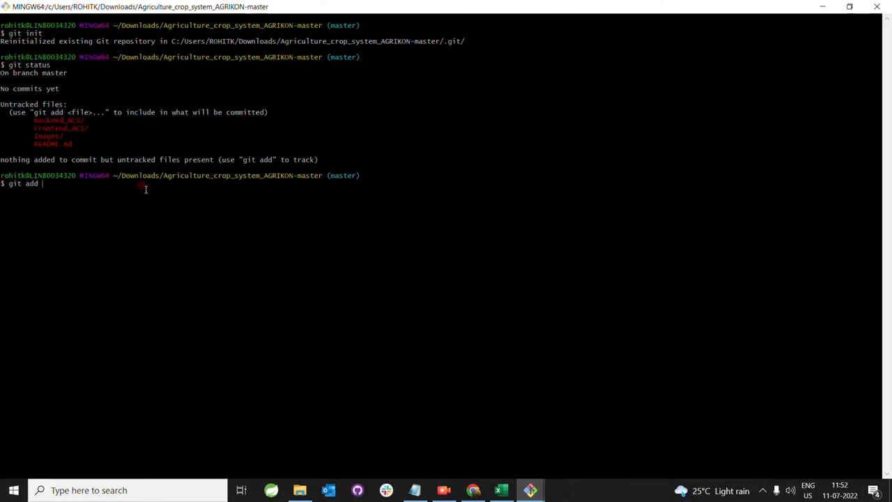
type("-")
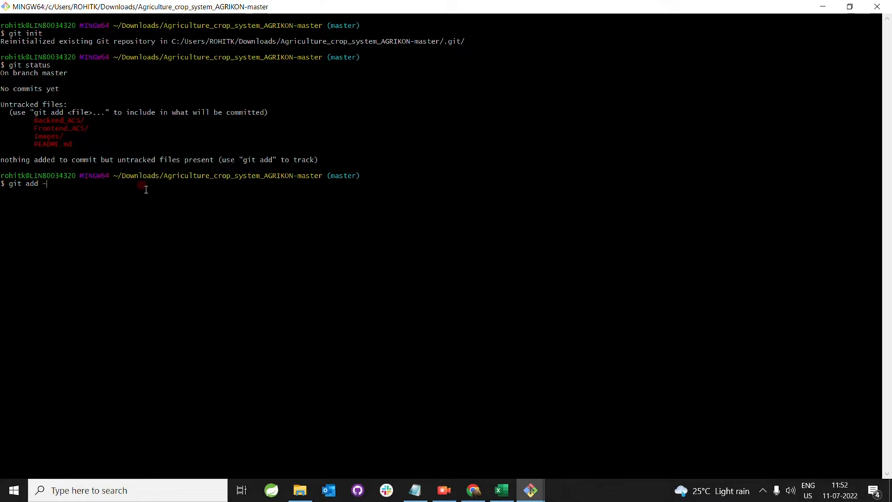
type("A")
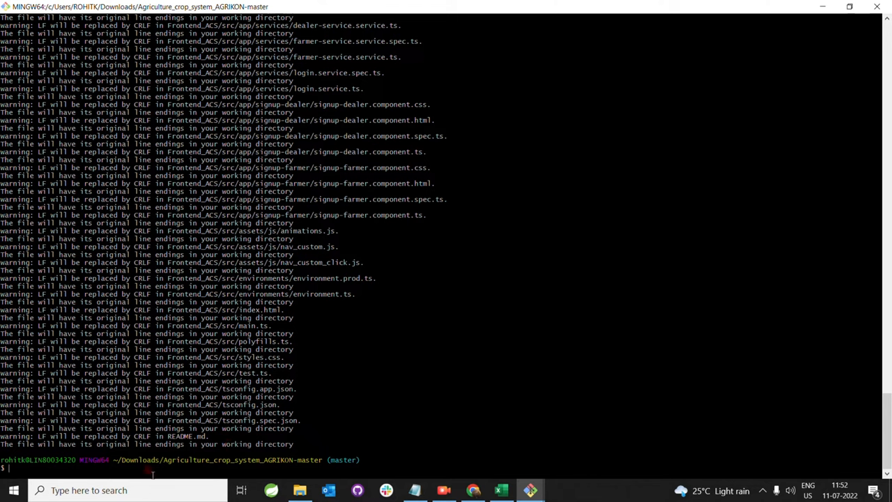
type("git")
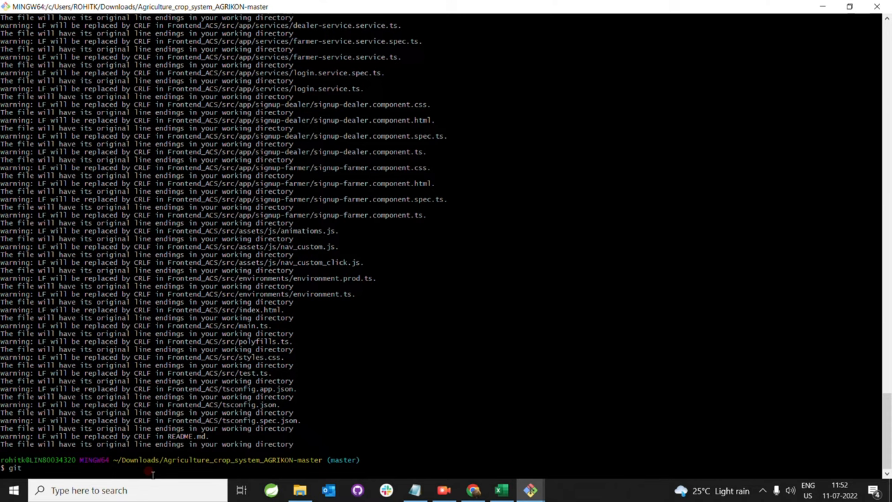
type("stat")
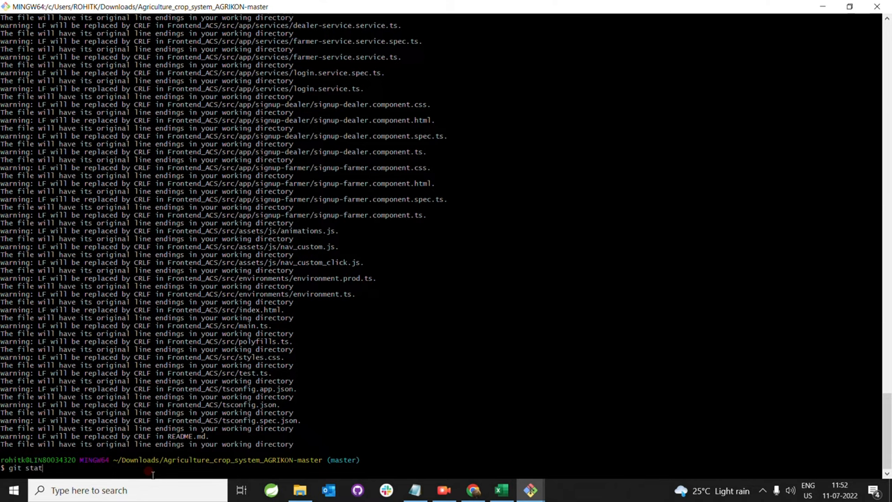
type("us")
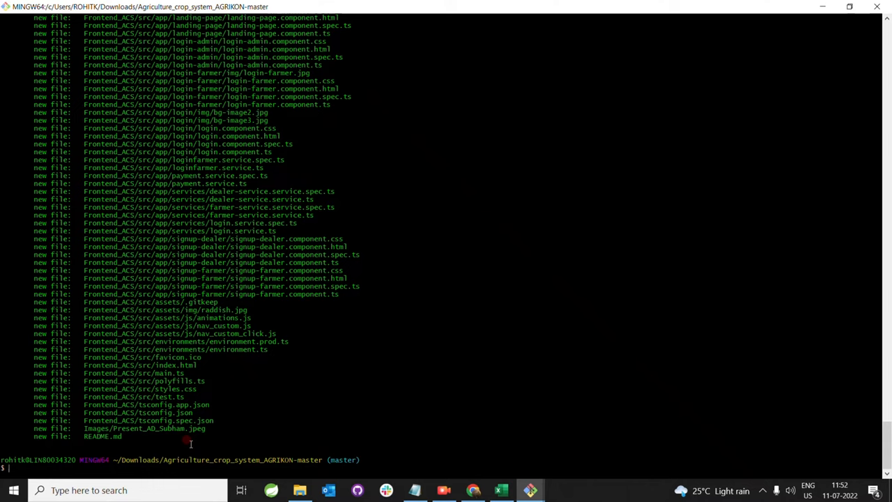
Run git commit -m "Agriculture crop system" to record the first commit.
scroll("up", 3)
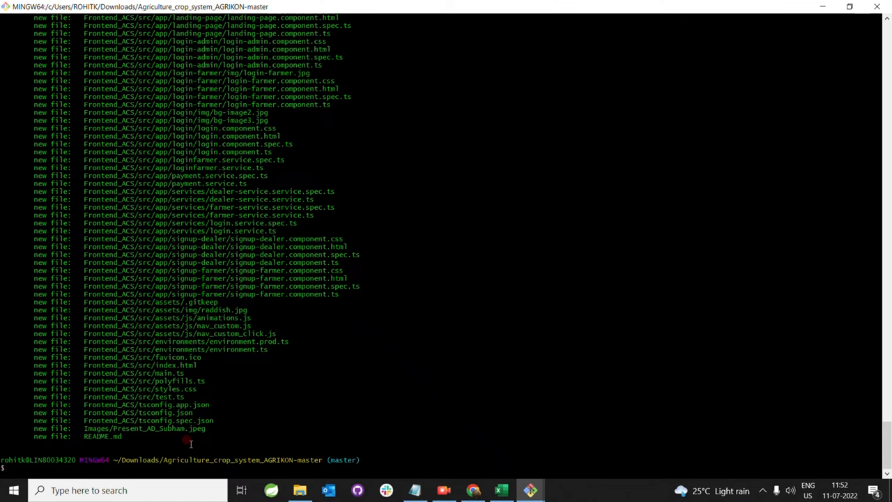
type("git")
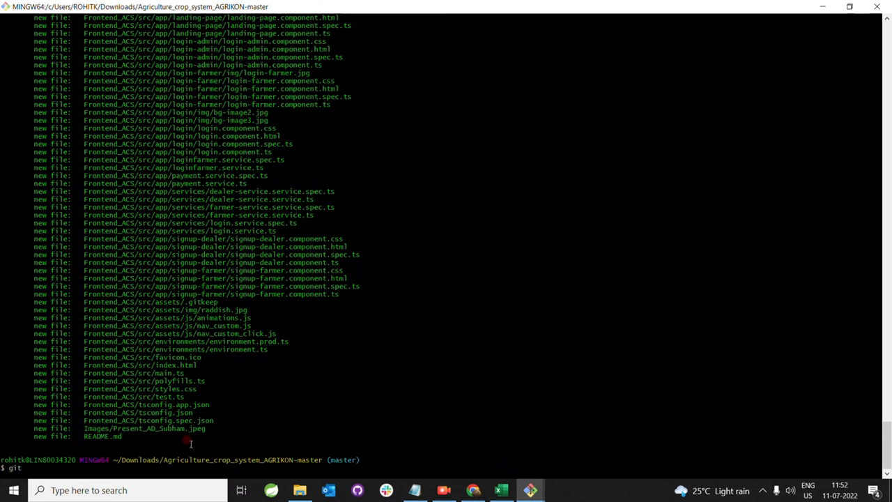
type("commit")
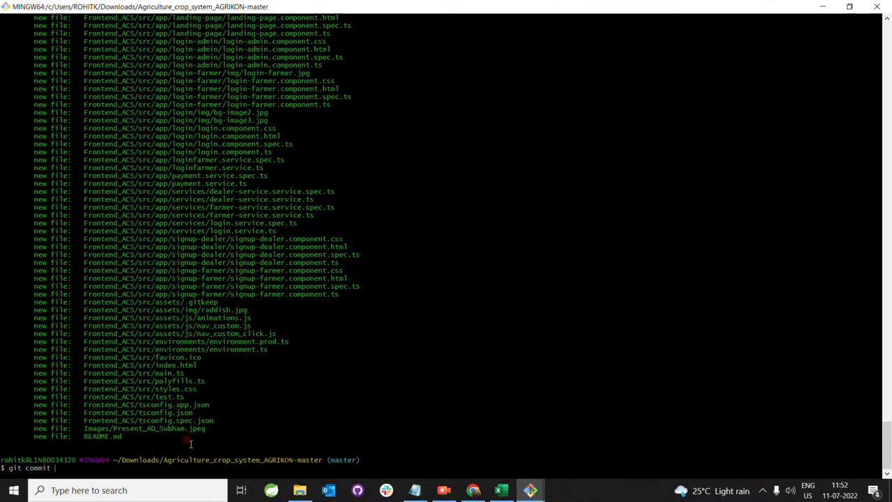
type("-")
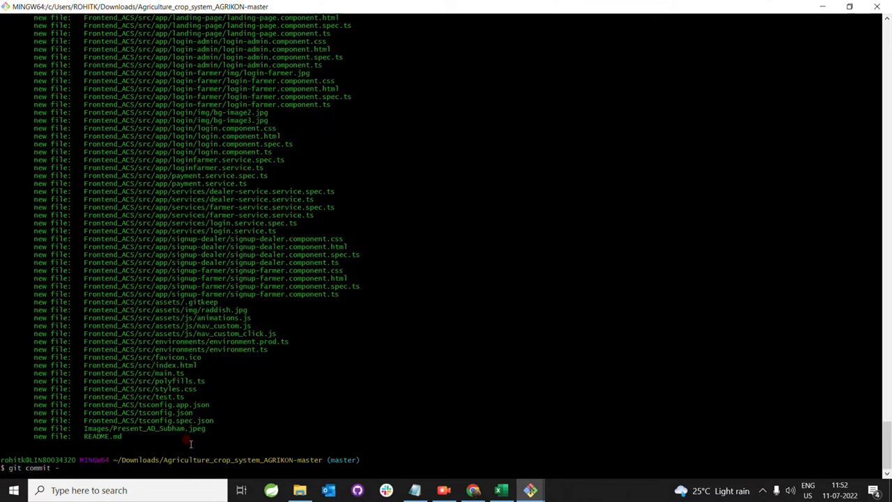
type("-m")
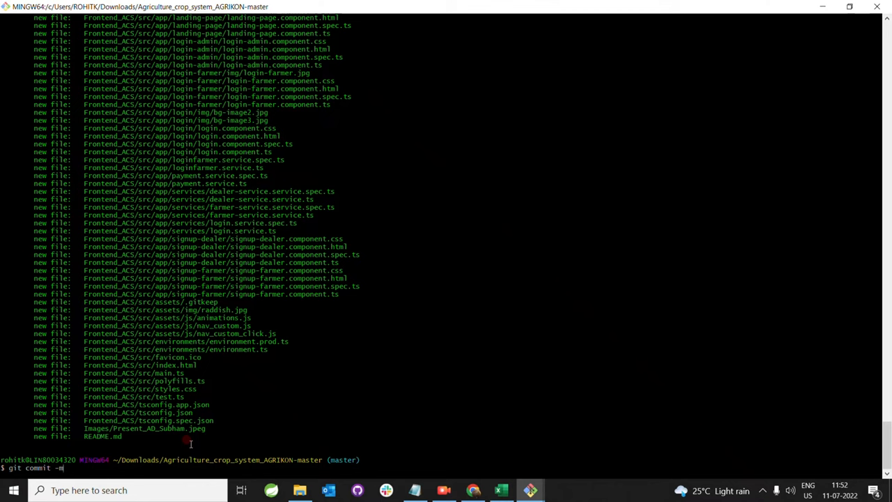
mouse_move(226, 443)
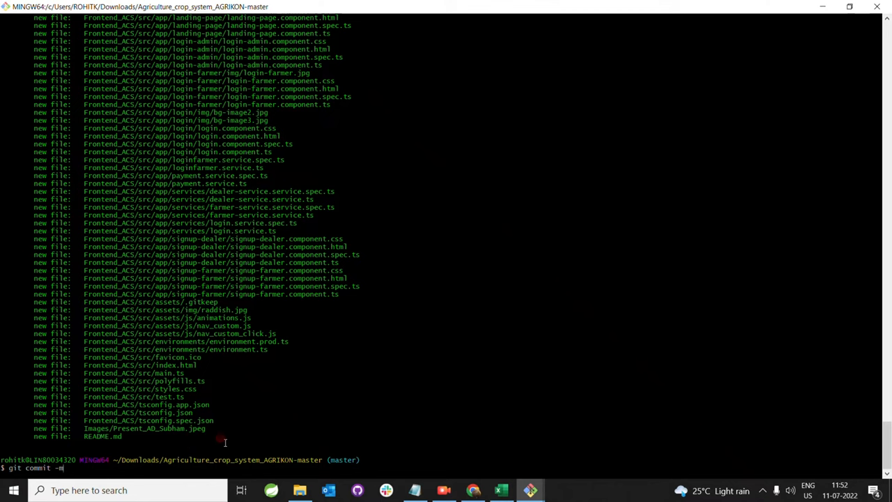
type("\"")
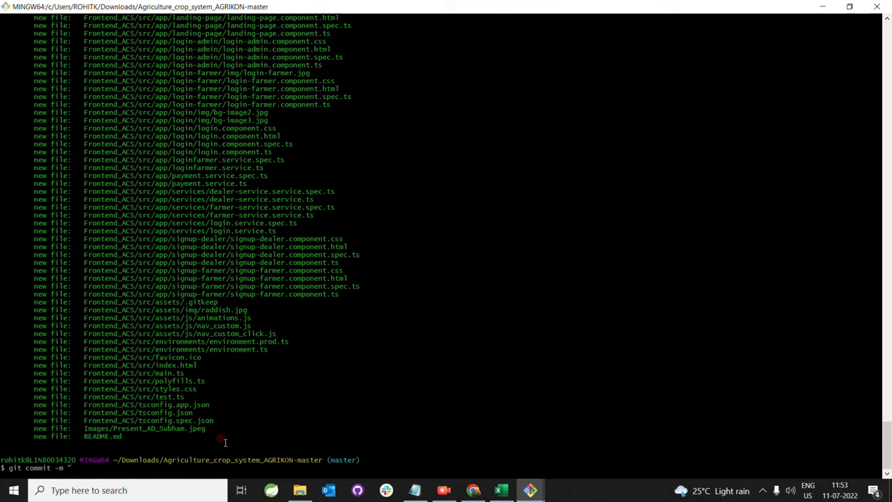
type("Agri")
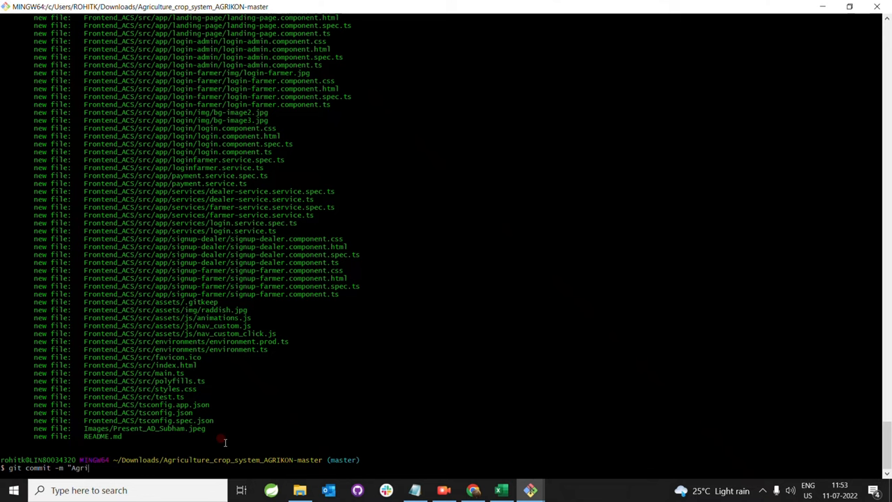
type("culture")
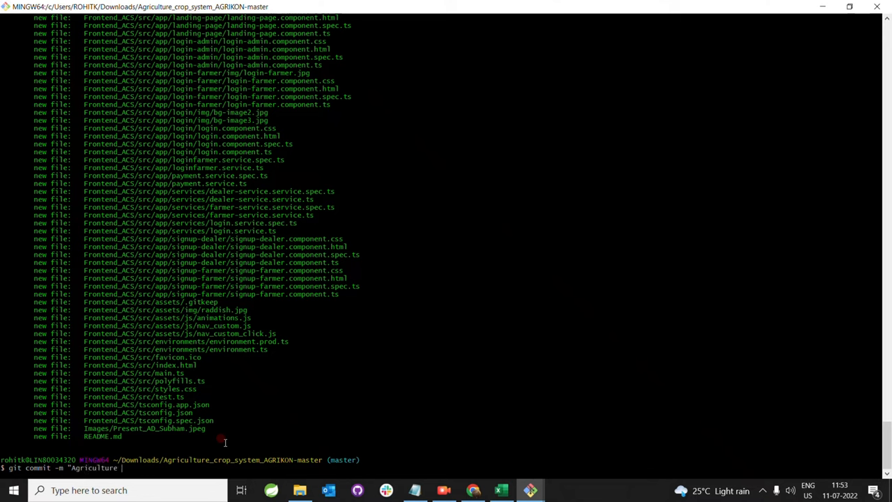
type("crop")
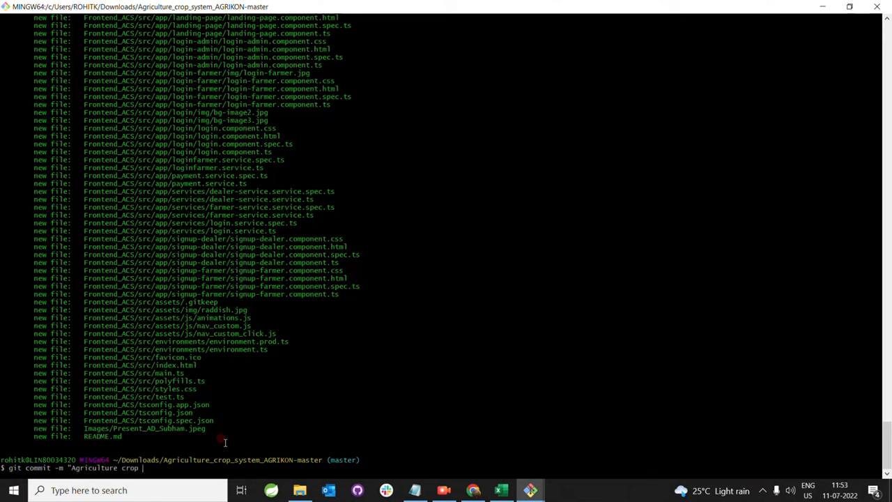
type("system")
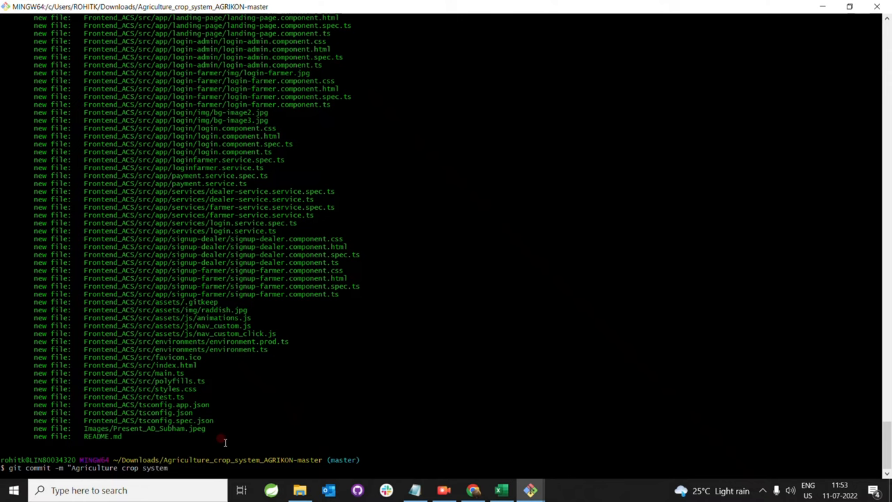
type("\"")
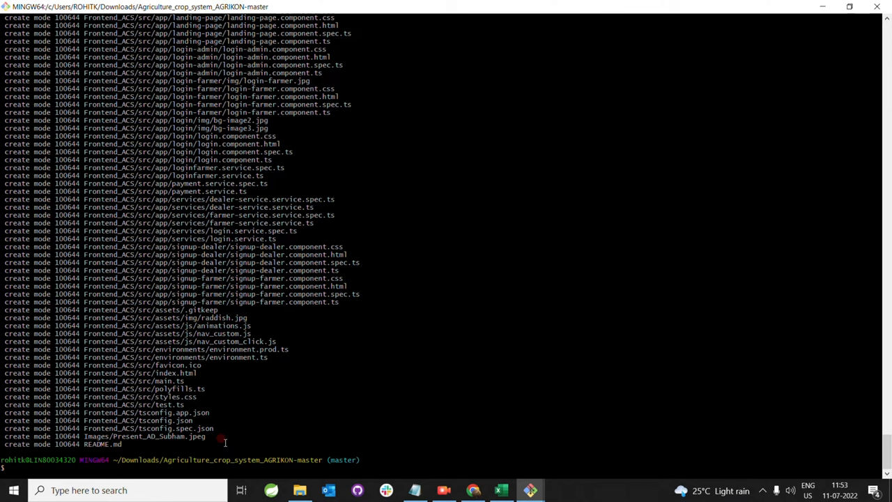
Paste the git remote add origin command with the Agriculture_System repository URL into the terminal.
right_click(225, 440)
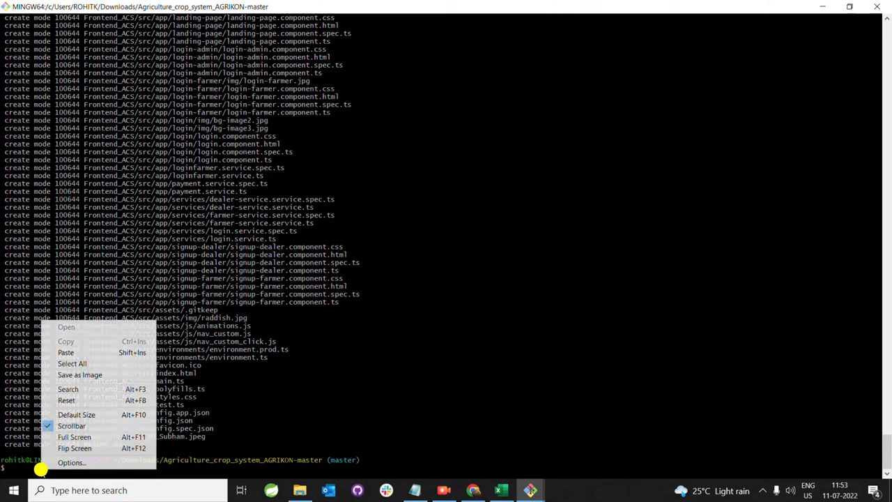
mouse_move(66, 351)
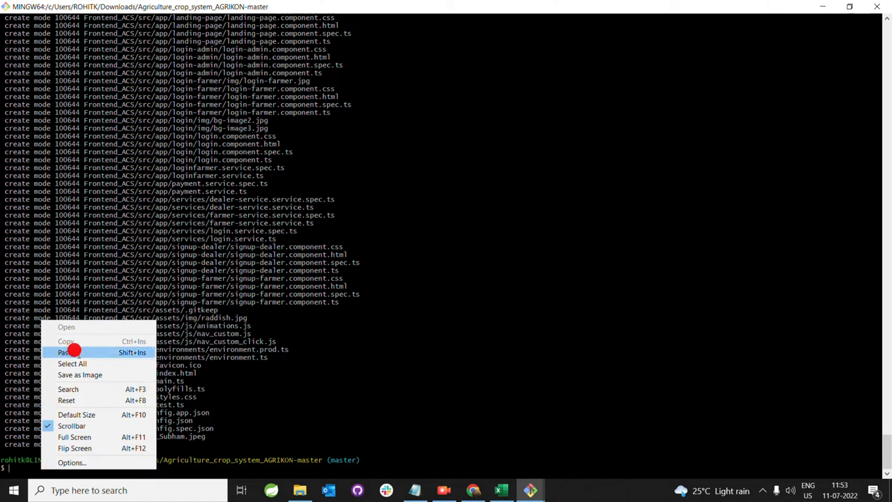
left_click(66, 351)
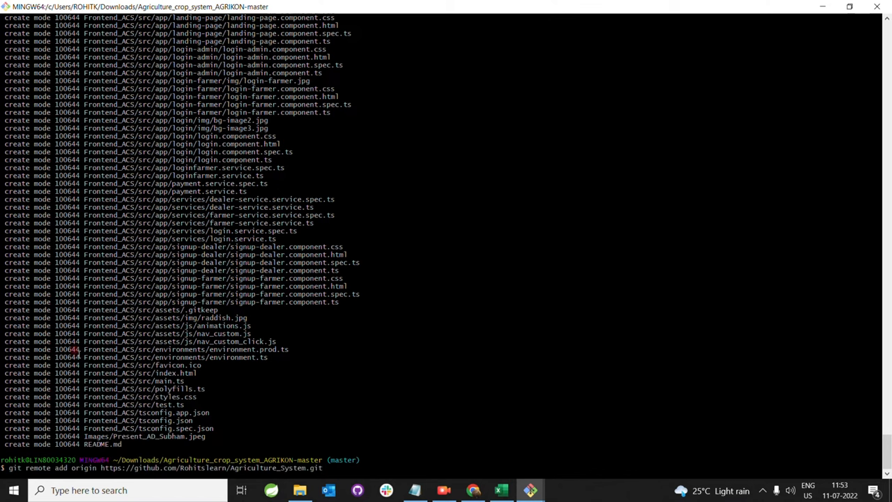
mouse_move(92, 418)
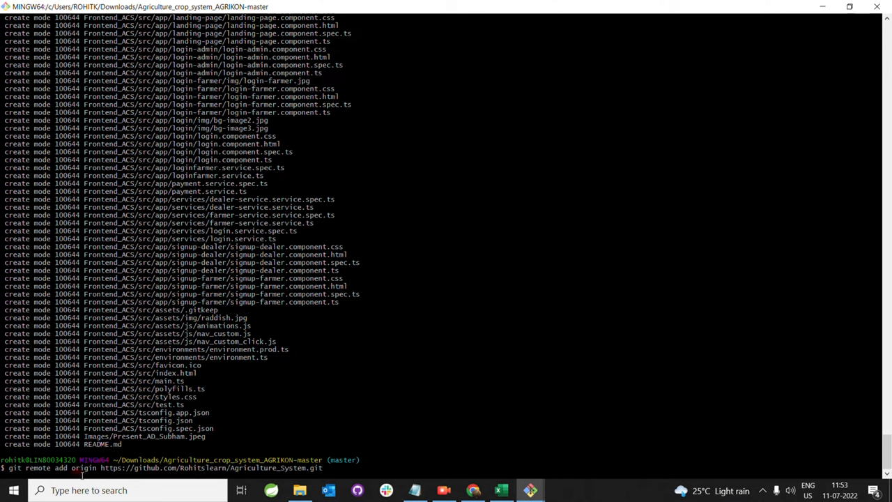
mouse_move(311, 390)
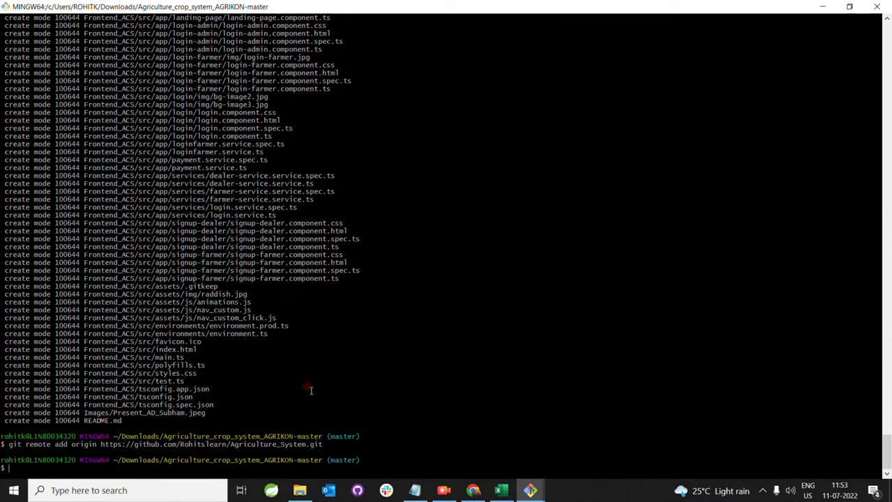
Run git push origin master, uploading all objects to the Agriculture_System repository.
type("git")
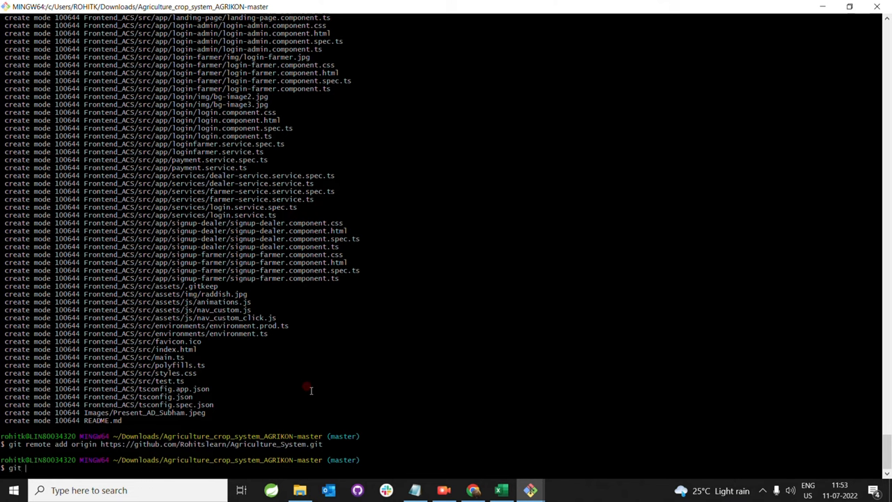
type("push origin")
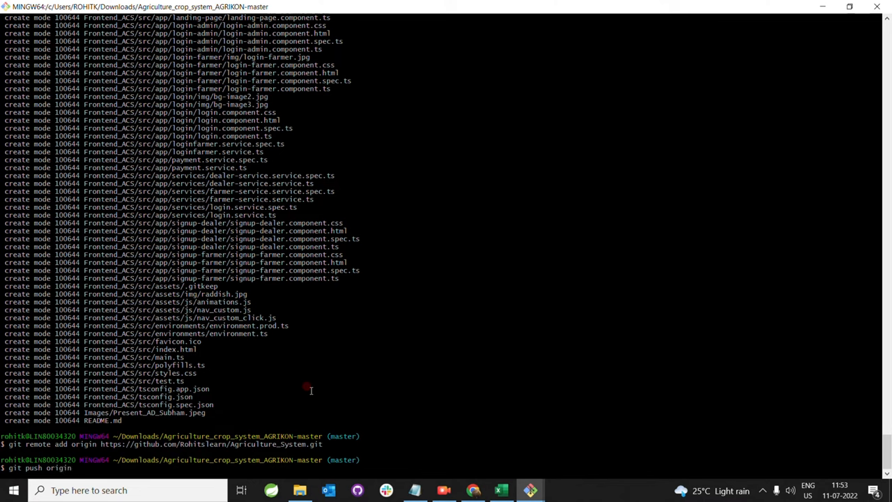
type("maste")
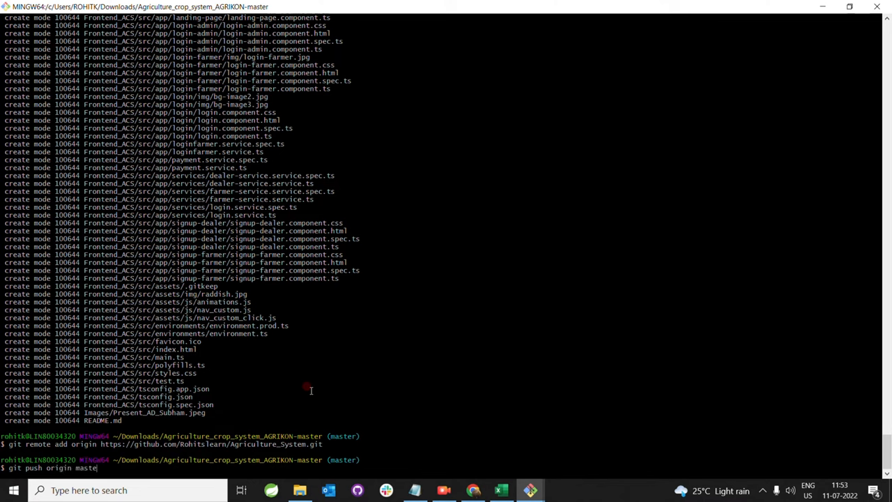
type("r")
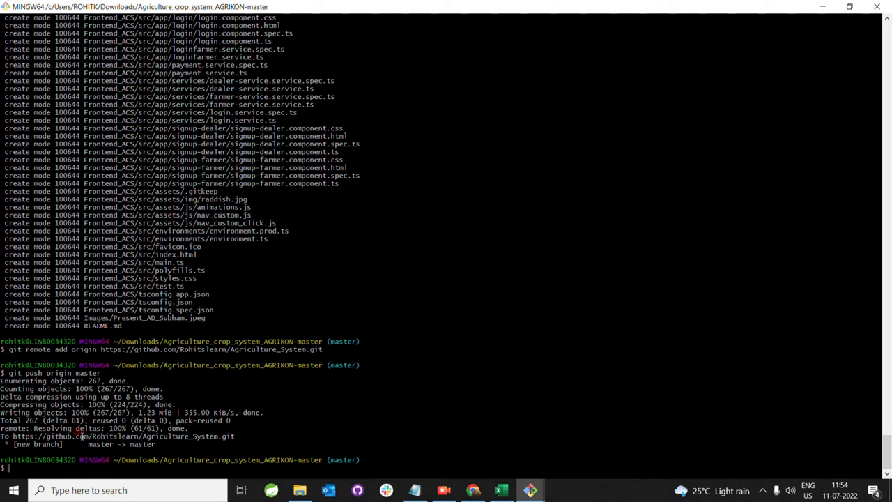
mouse_move(278, 438)
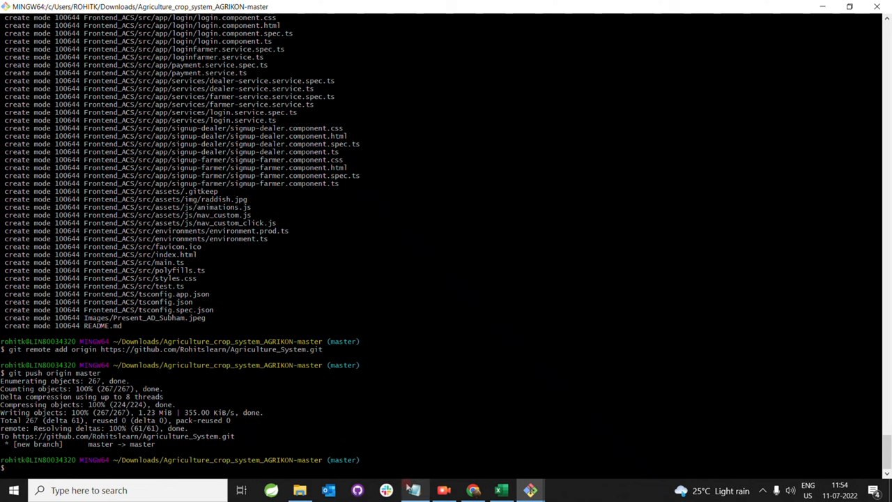
mouse_move(472, 491)
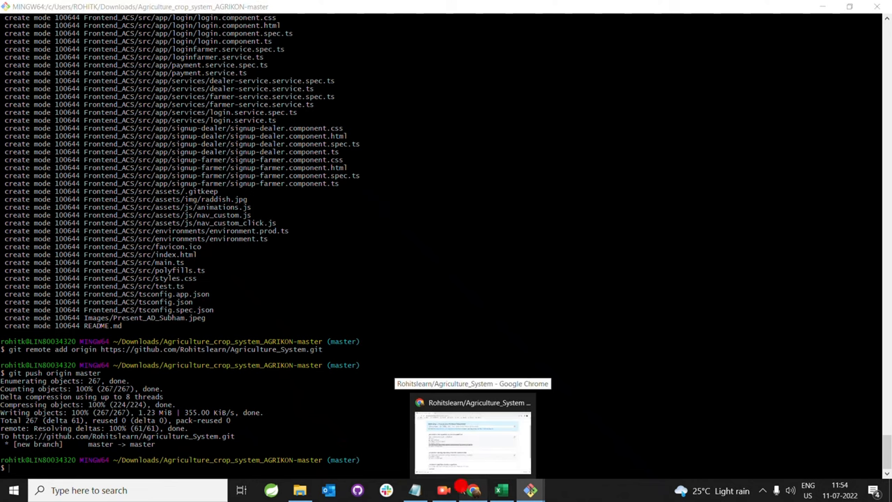
Reload the Agriculture_System page in Chrome to show Backend, Frontend, Images folders and README.
left_click(472, 442)
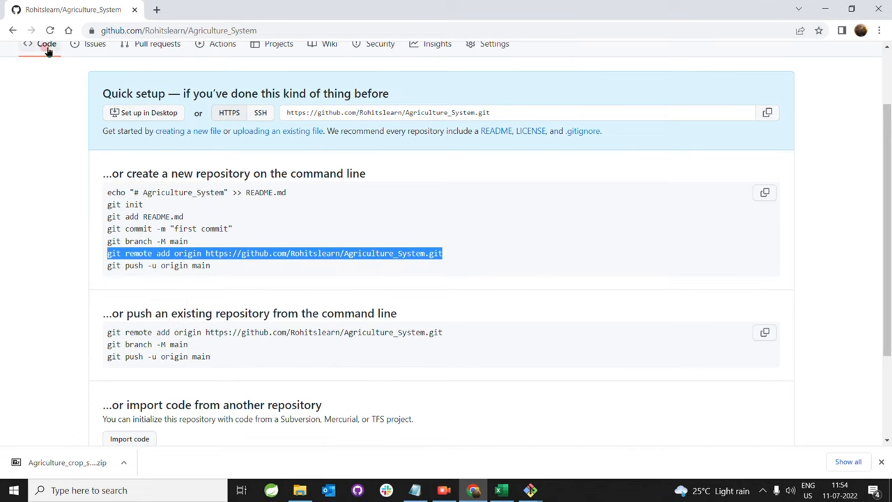
left_click(51, 31)
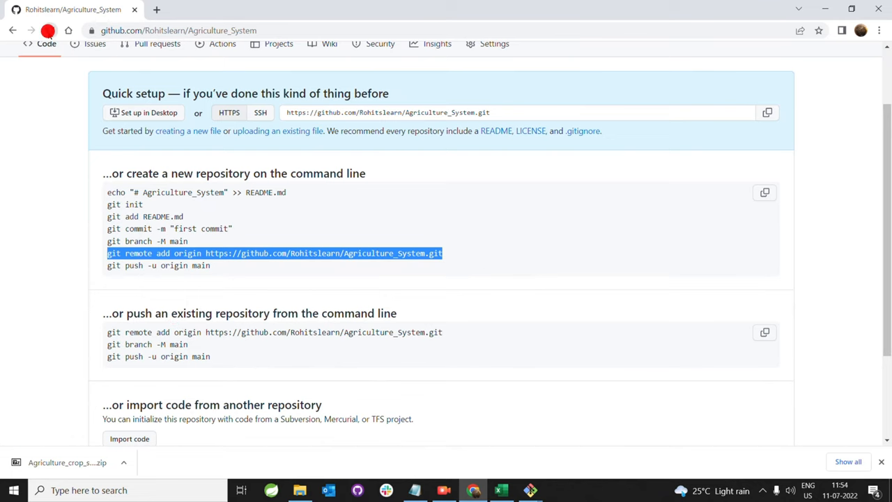
left_click(49, 31)
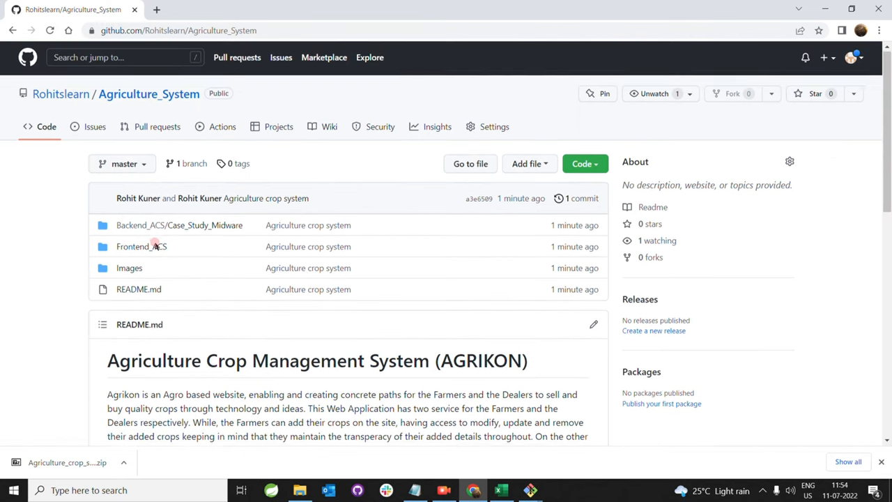
scroll("down", 3)
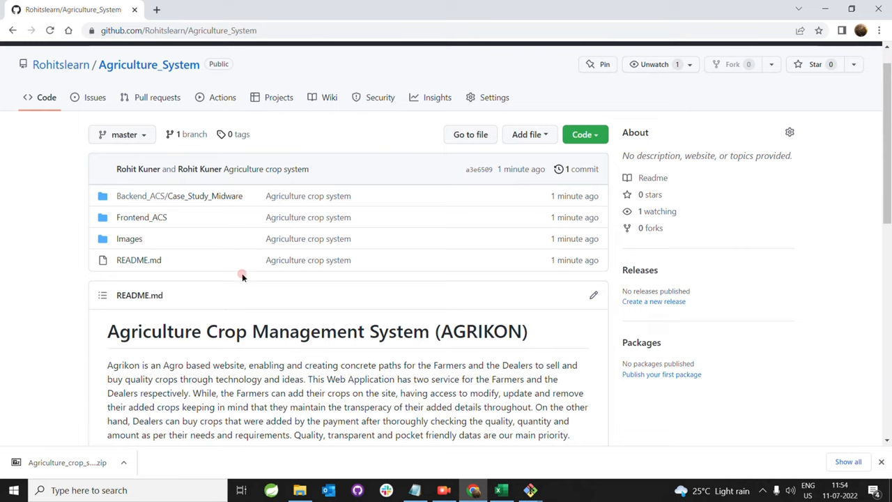